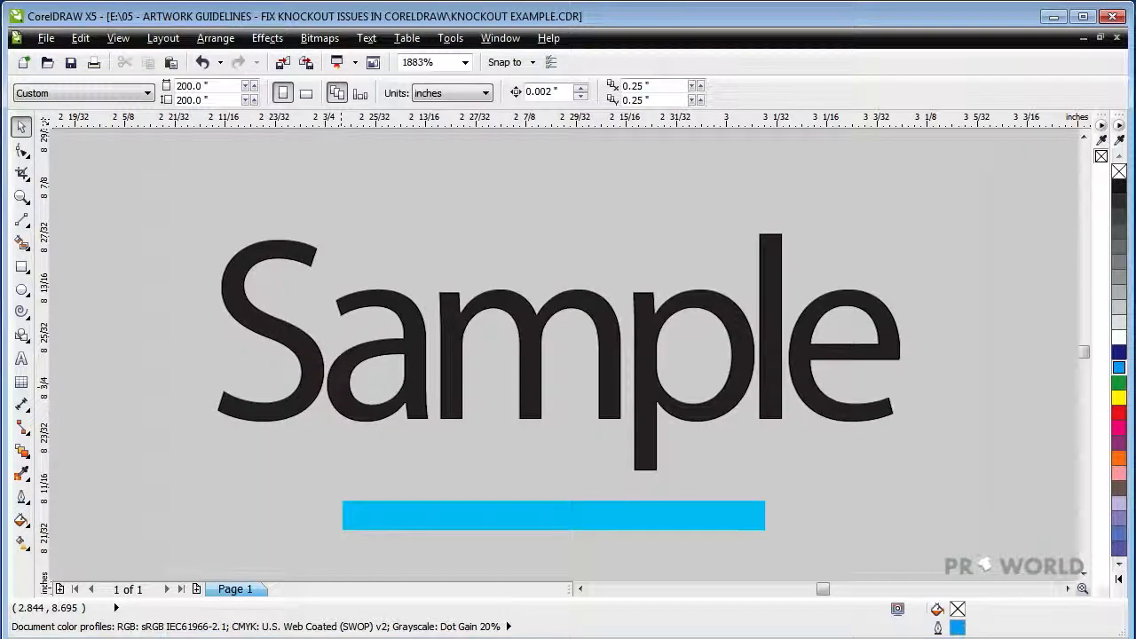
Switch to the straight-line drawing tool beside the black smiley example
{"action": "left_click", "coordinate": [413, 382]}
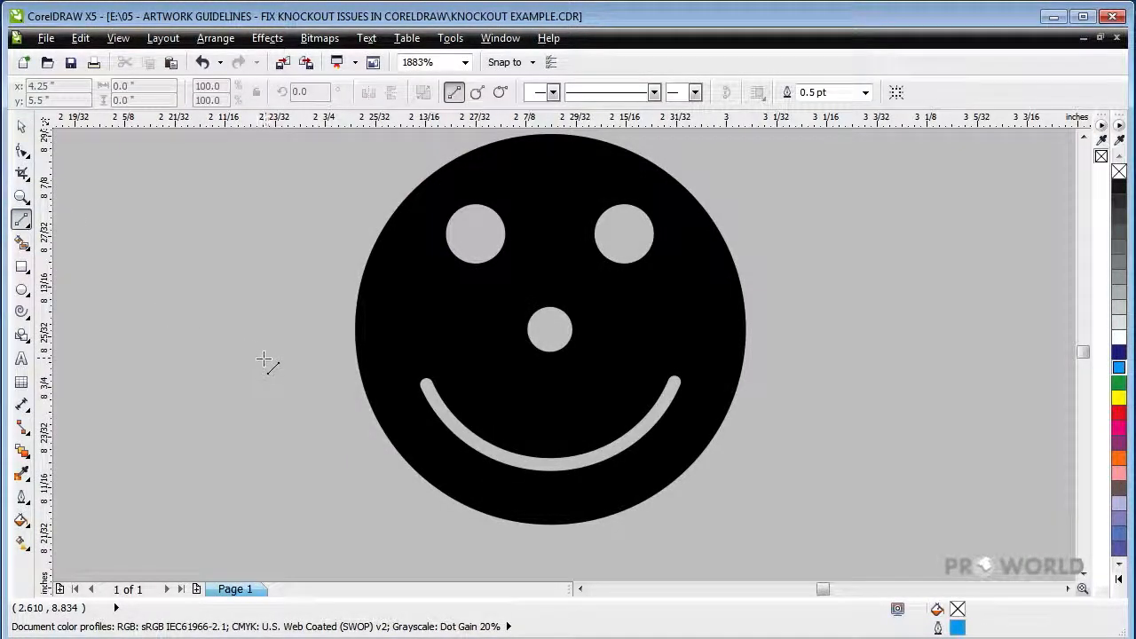
Draw a horizontal line beneath the smiley and open its outline thickness setting
{"action": "left_click_drag", "start_coordinate": [377, 555], "coordinate": [715, 555]}
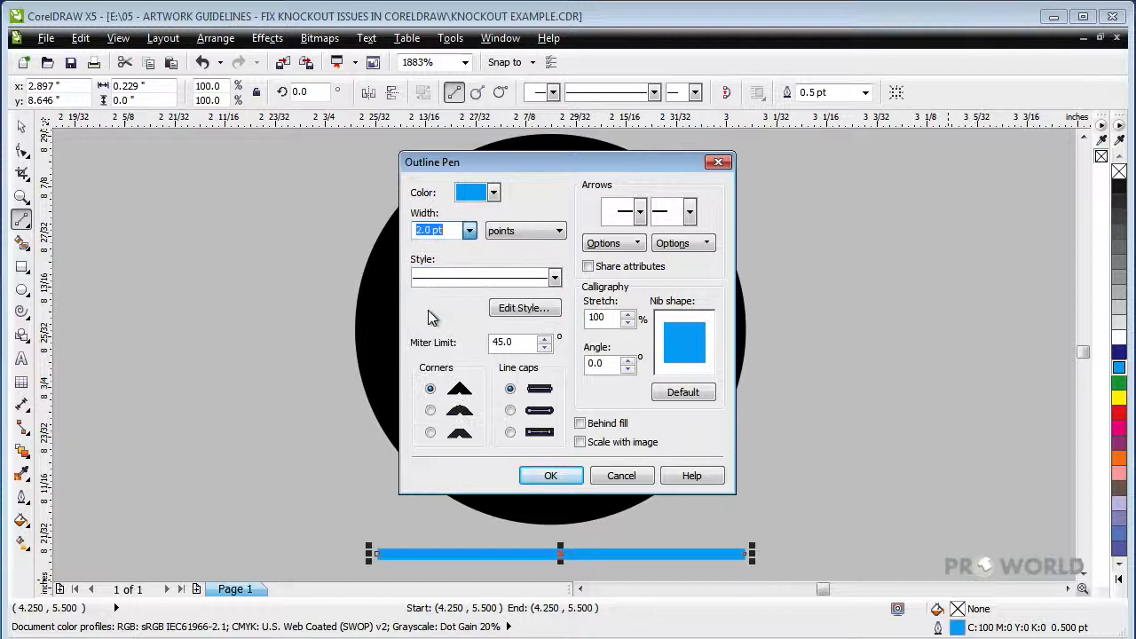
{"action": "left_click", "coordinate": [551, 475]}
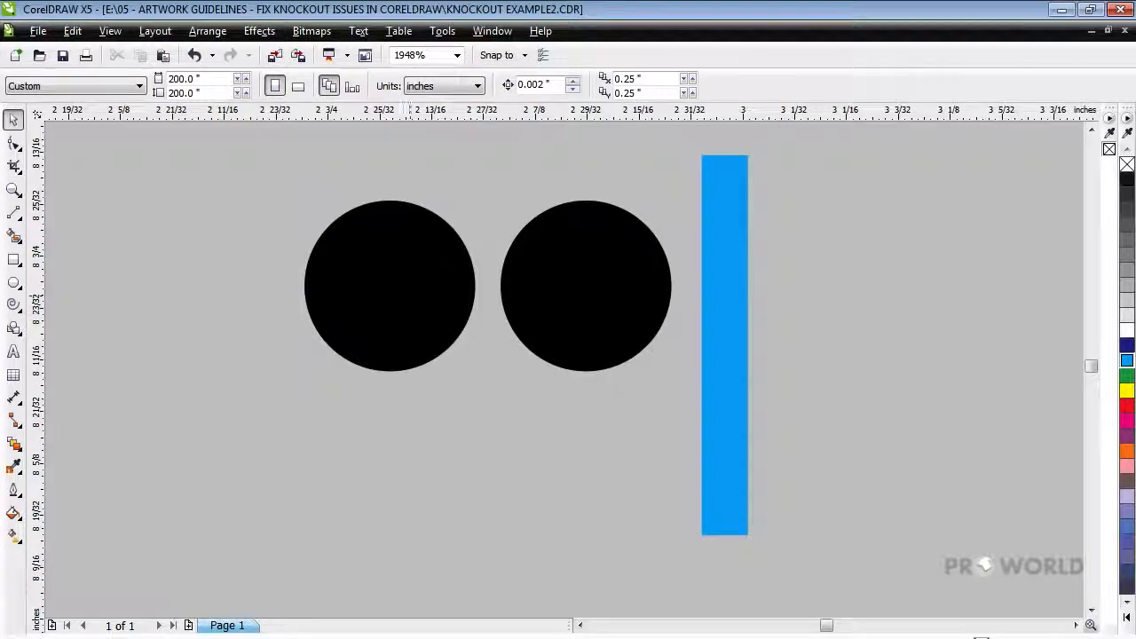
Select the left black circle and drag it slightly to the left
{"action": "left_click", "coordinate": [389, 285]}
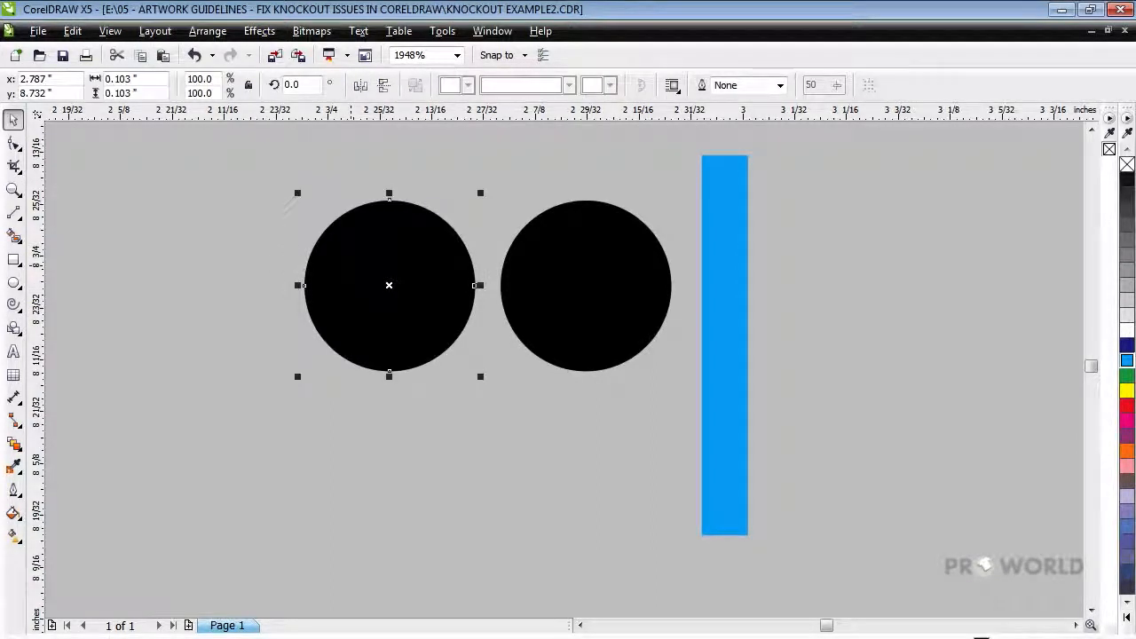
{"action": "left_click_drag", "start_coordinate": [388, 285], "coordinate": [355, 285]}
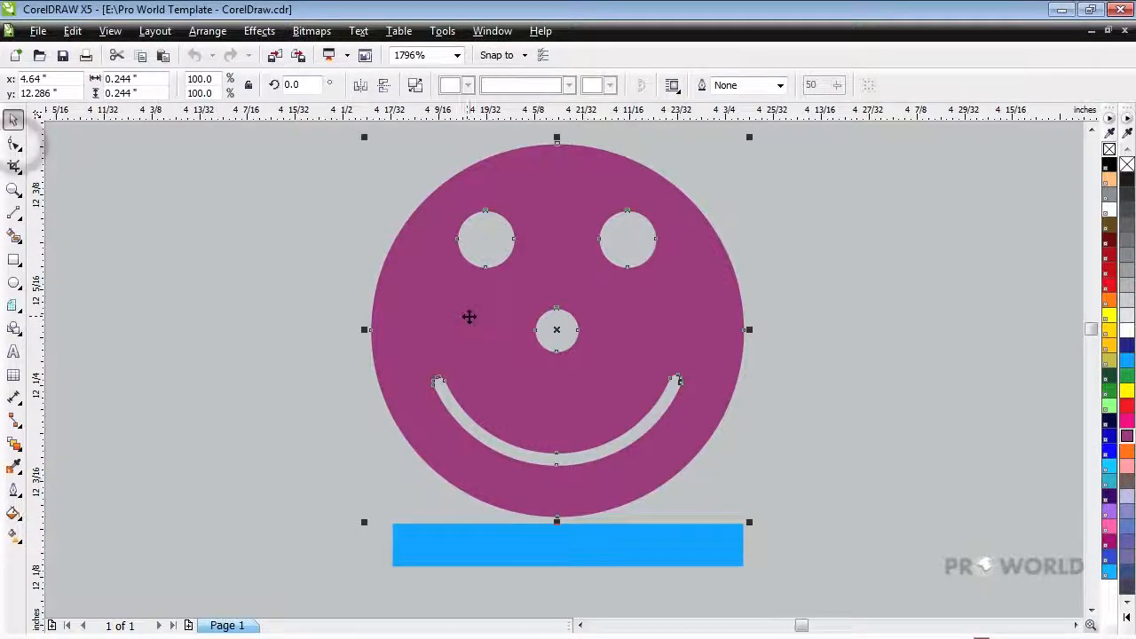
Switch to the Shape tool and select the nose hole's nodes
{"action": "left_click", "coordinate": [14, 146]}
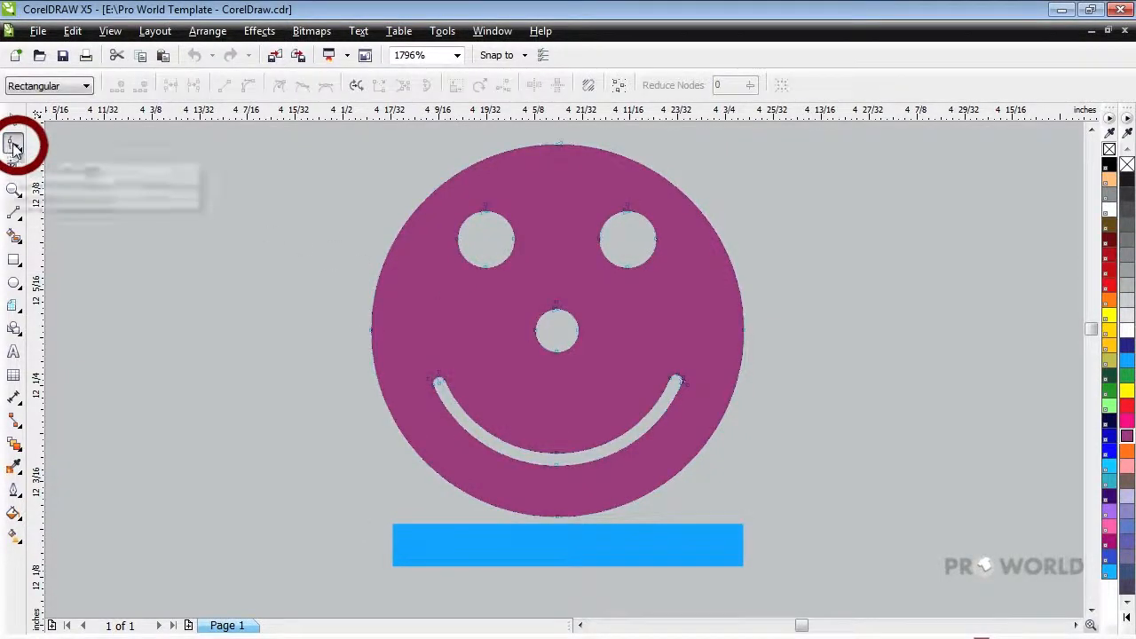
{"action": "mouse_move", "coordinate": [551, 346]}
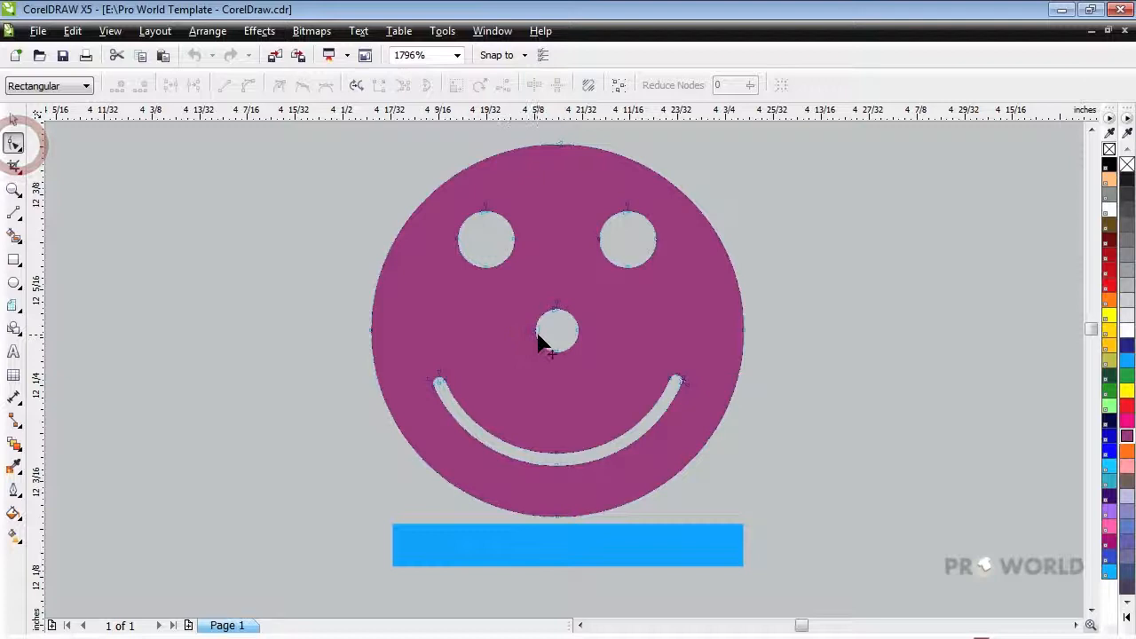
{"action": "left_click", "coordinate": [557, 330]}
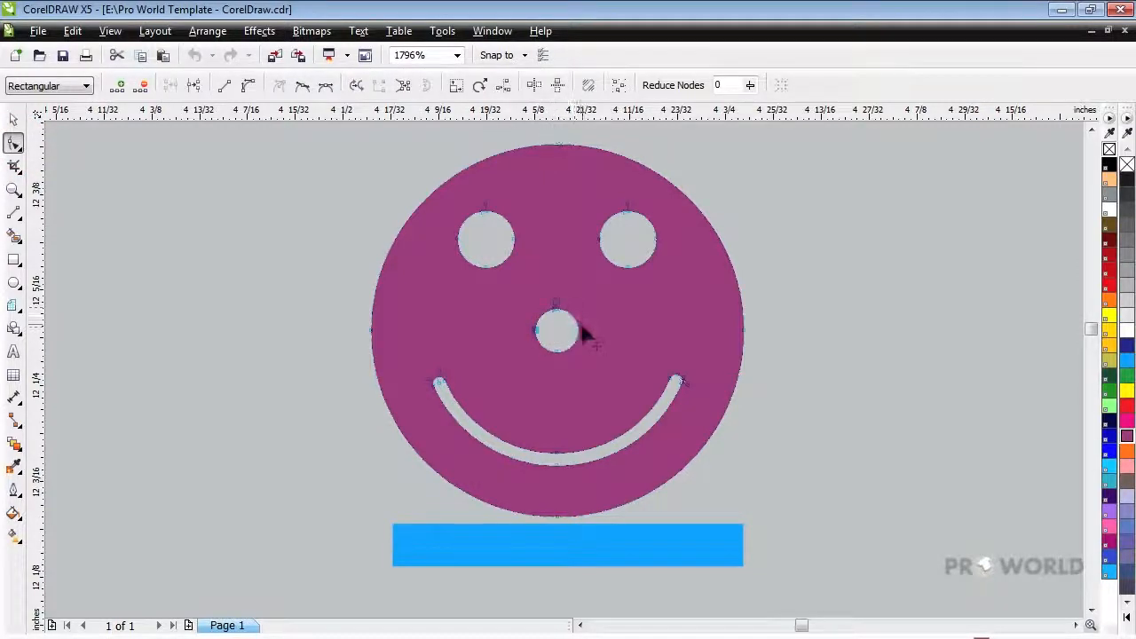
{"action": "mouse_move", "coordinate": [559, 359]}
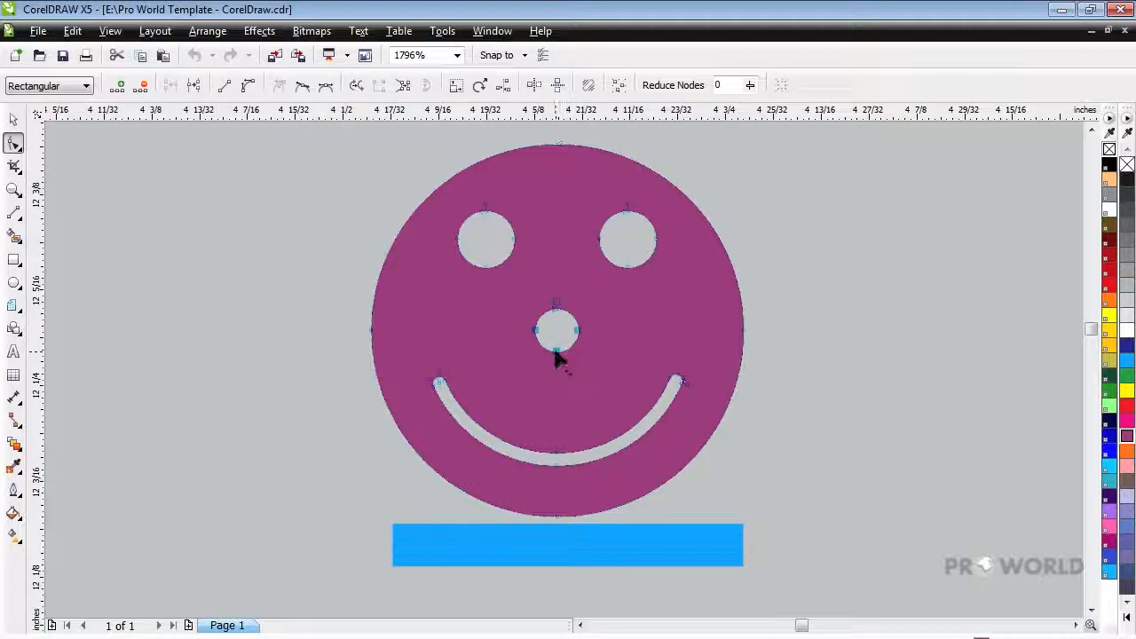
{"action": "mouse_move", "coordinate": [456, 84]}
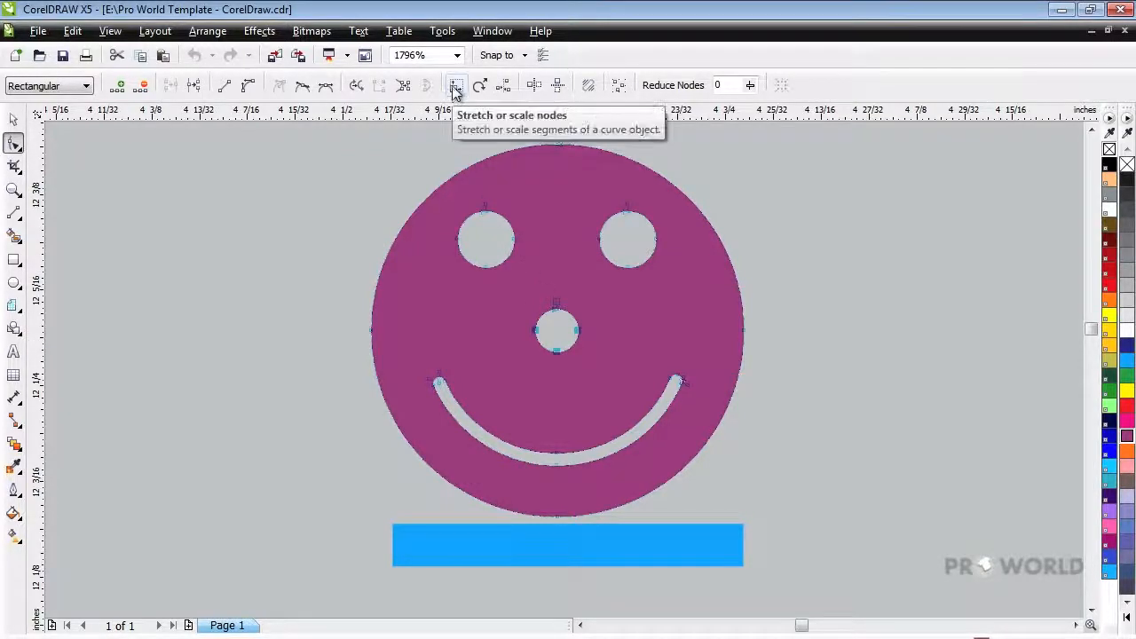
Turn on node scaling and scale the nose hole's nodes up
{"action": "left_click", "coordinate": [556, 330]}
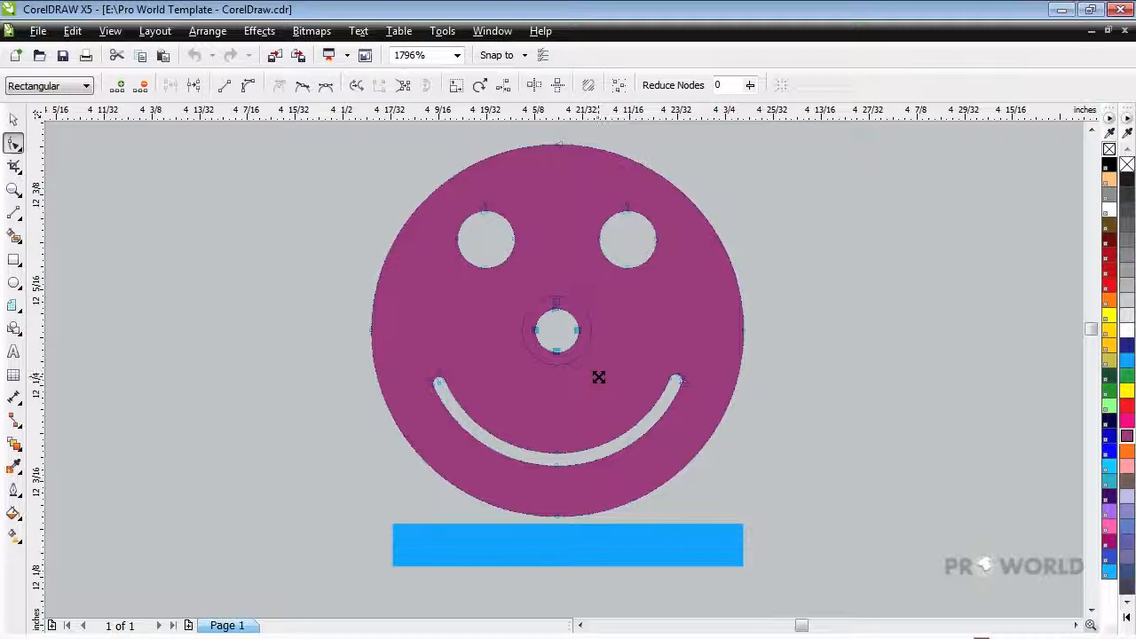
{"action": "left_click", "coordinate": [555, 330]}
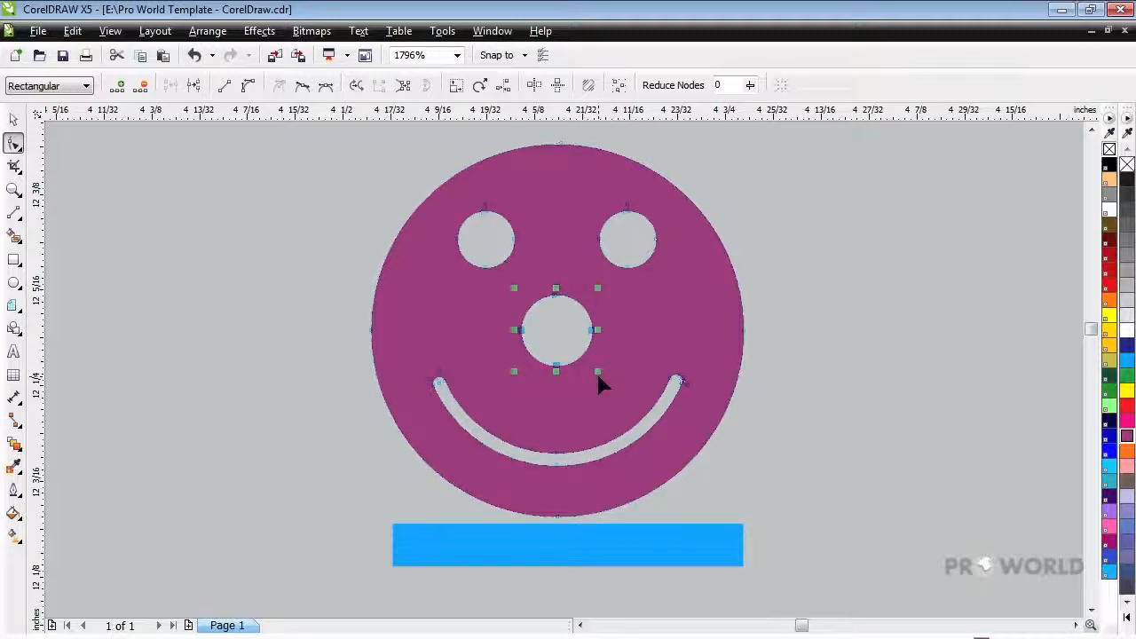
{"action": "mouse_move", "coordinate": [209, 234]}
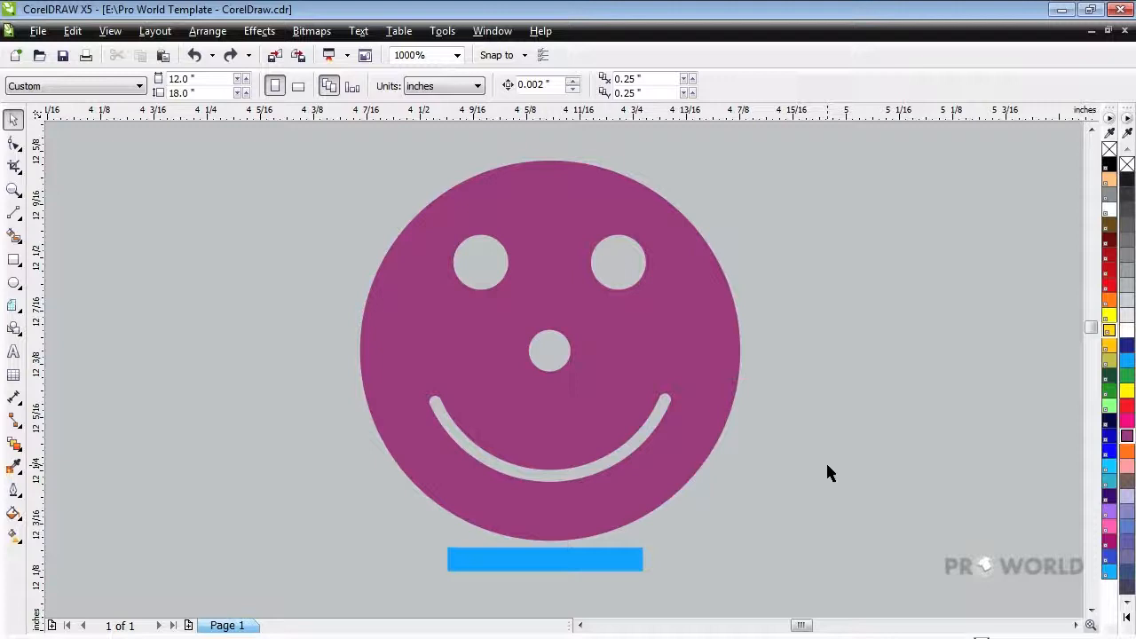
{"action": "mouse_move", "coordinate": [628, 471]}
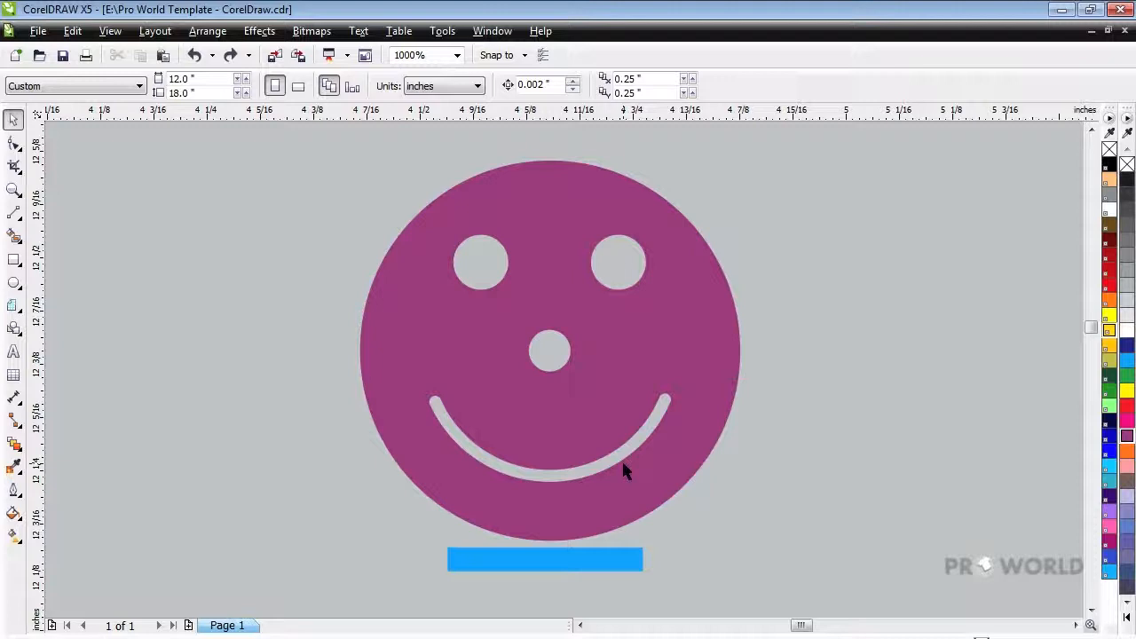
{"action": "mouse_move", "coordinate": [626, 405]}
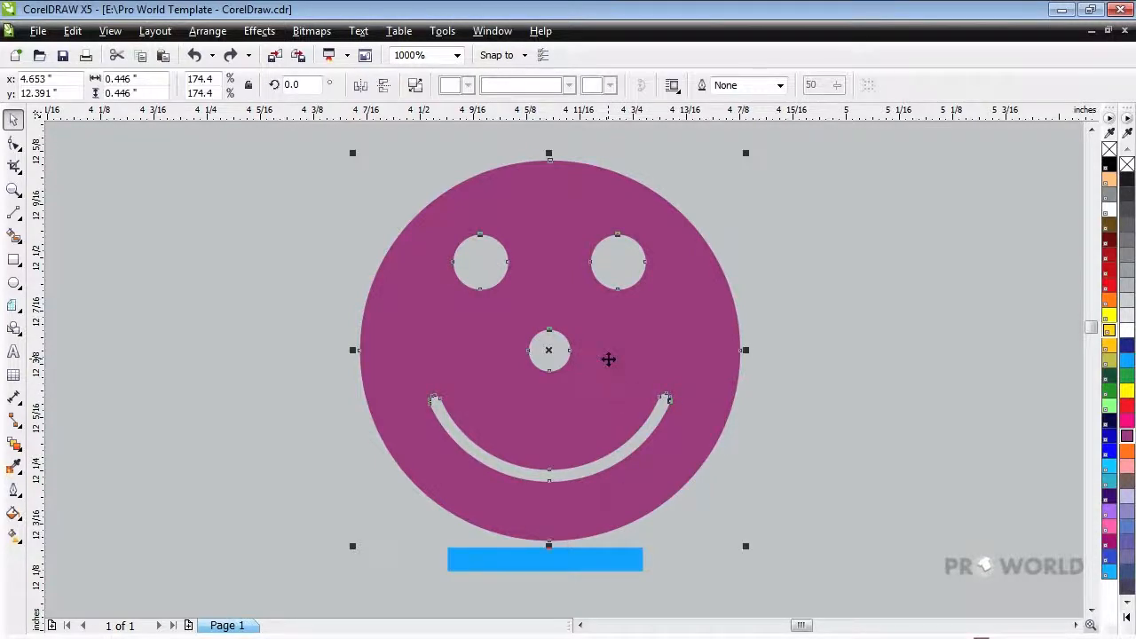
{"action": "mouse_move", "coordinate": [759, 366]}
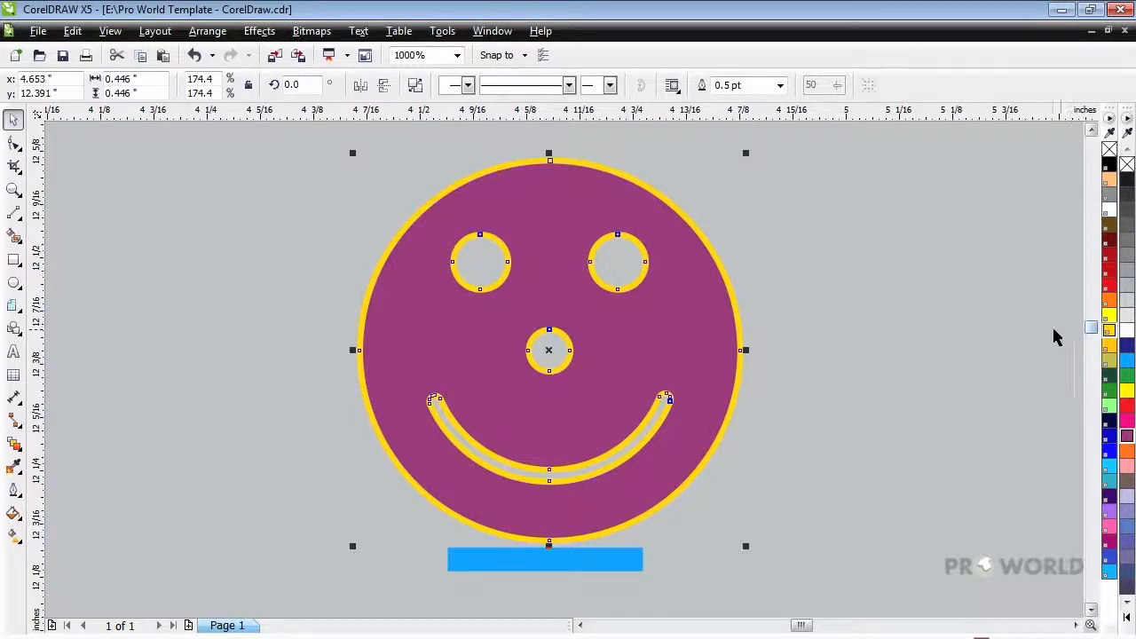
{"action": "mouse_move", "coordinate": [948, 362]}
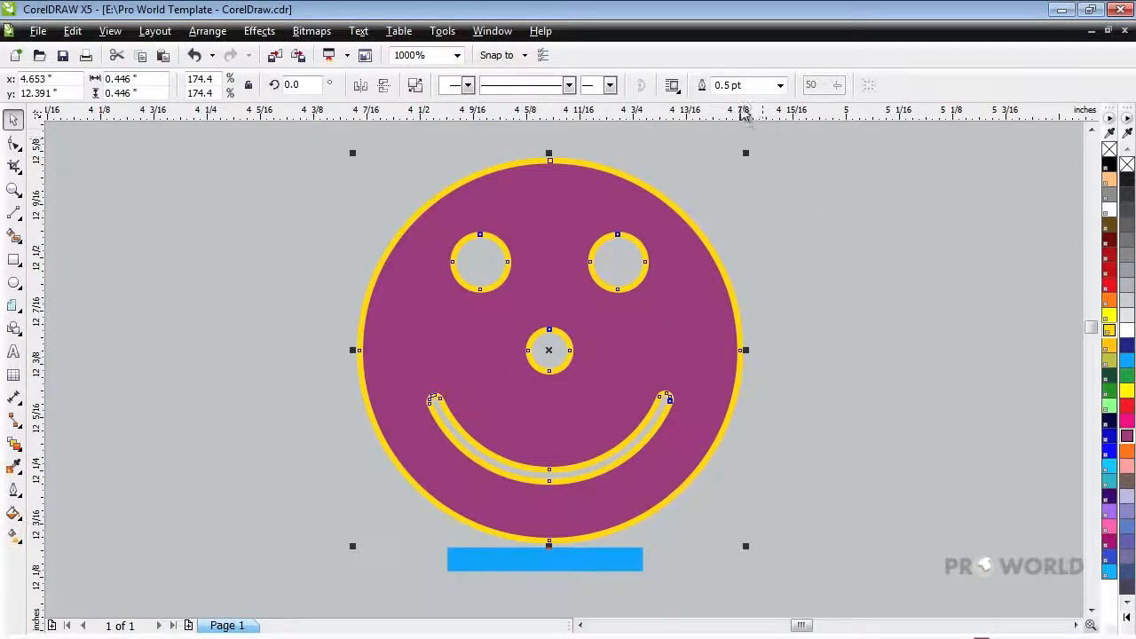
Select the outline width value to replace it with 1.25 pt
{"action": "triple_click", "coordinate": [741, 85]}
{"action": "type", "text": "1.25"}
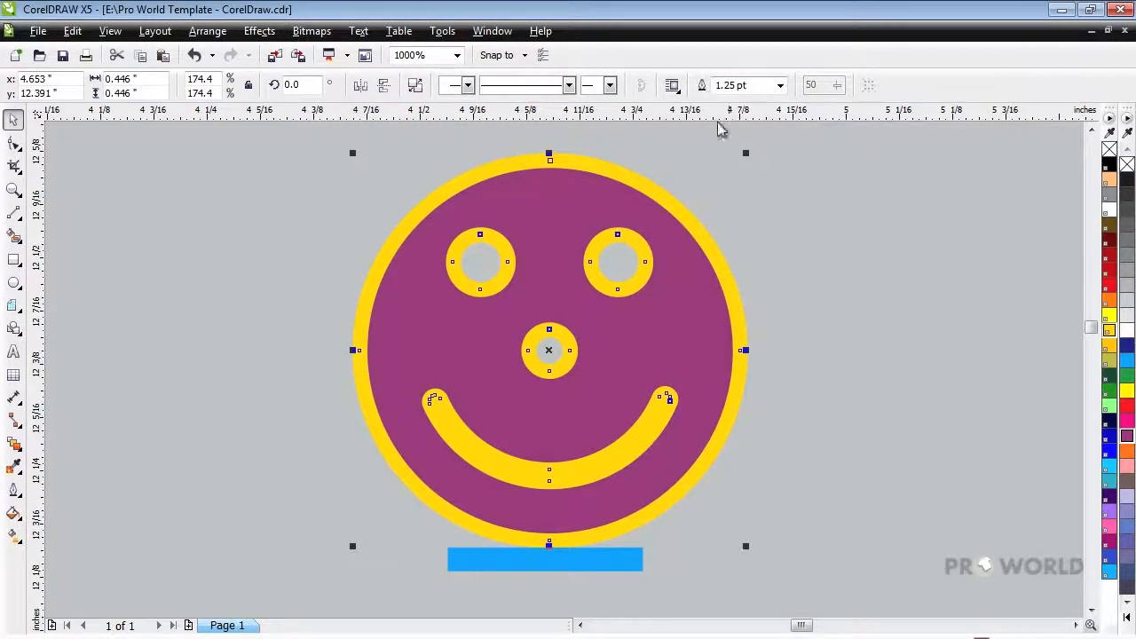
{"action": "mouse_move", "coordinate": [792, 258]}
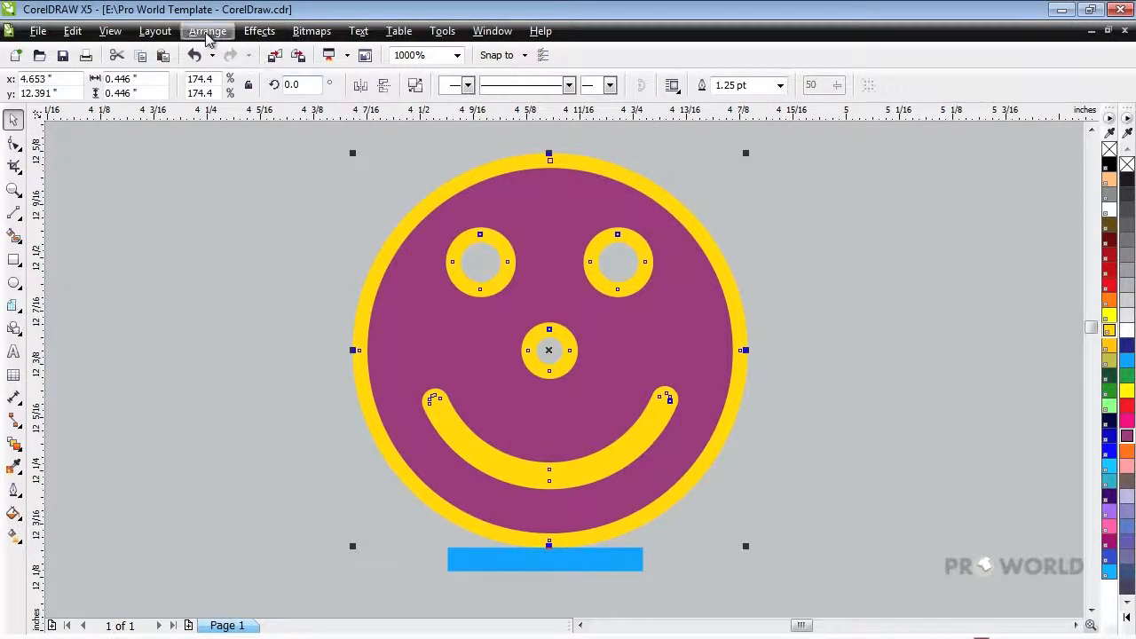
Convert the smiley's yellow outline into an object from the Arrange menu
{"action": "left_click", "coordinate": [207, 31]}
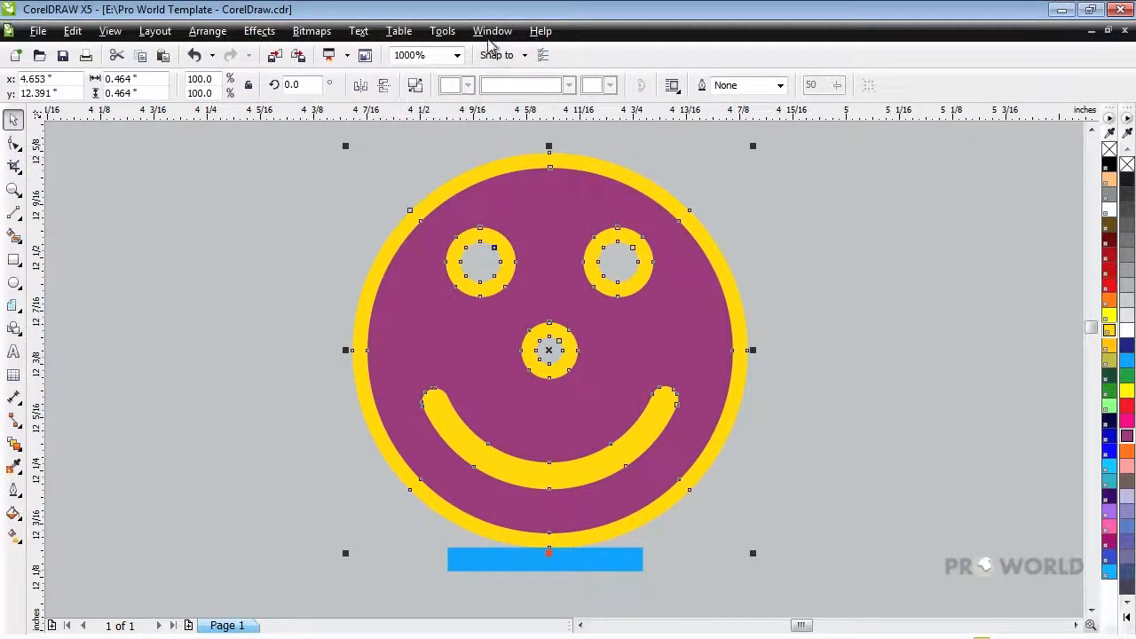
Open the Shaping docker through Window > Dockers
{"action": "left_click", "coordinate": [492, 30]}
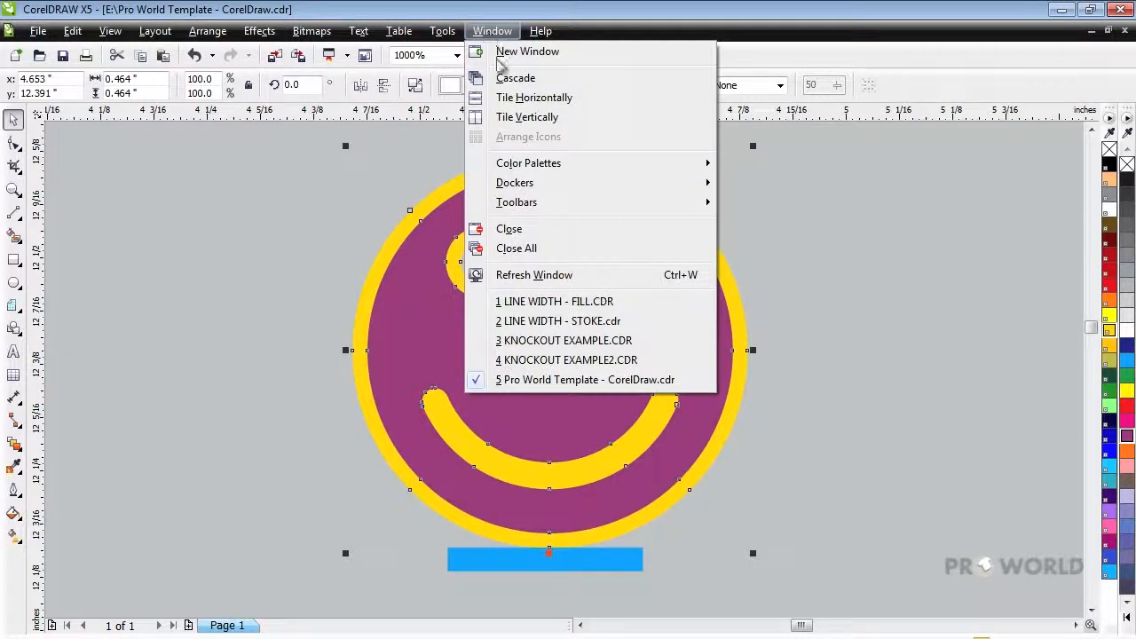
{"action": "left_click", "coordinate": [515, 182]}
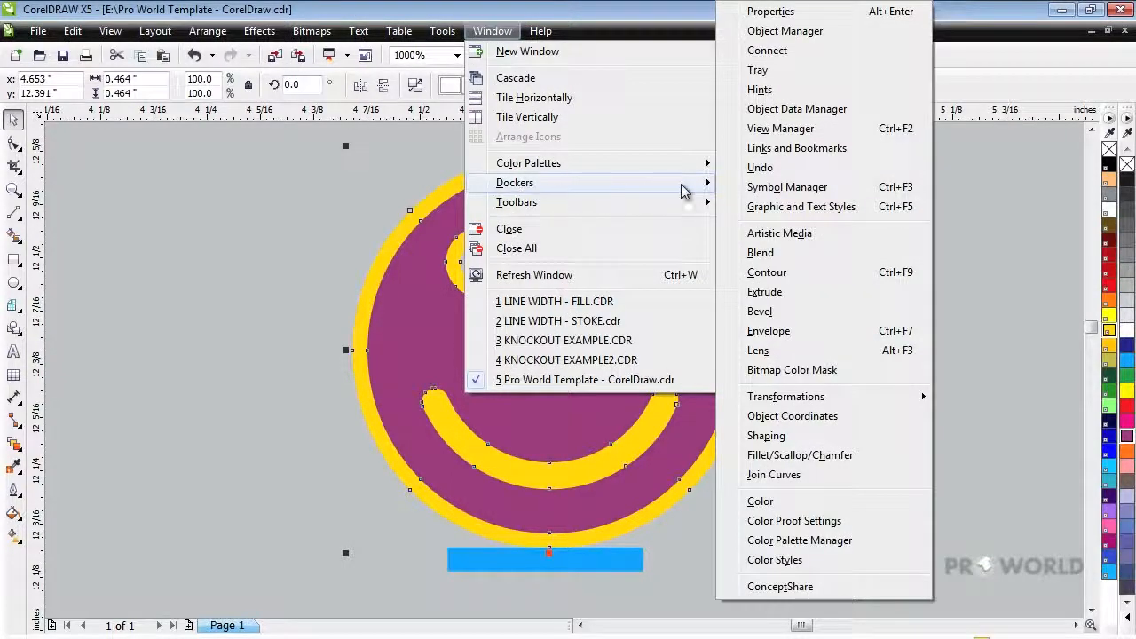
{"action": "mouse_move", "coordinate": [781, 288]}
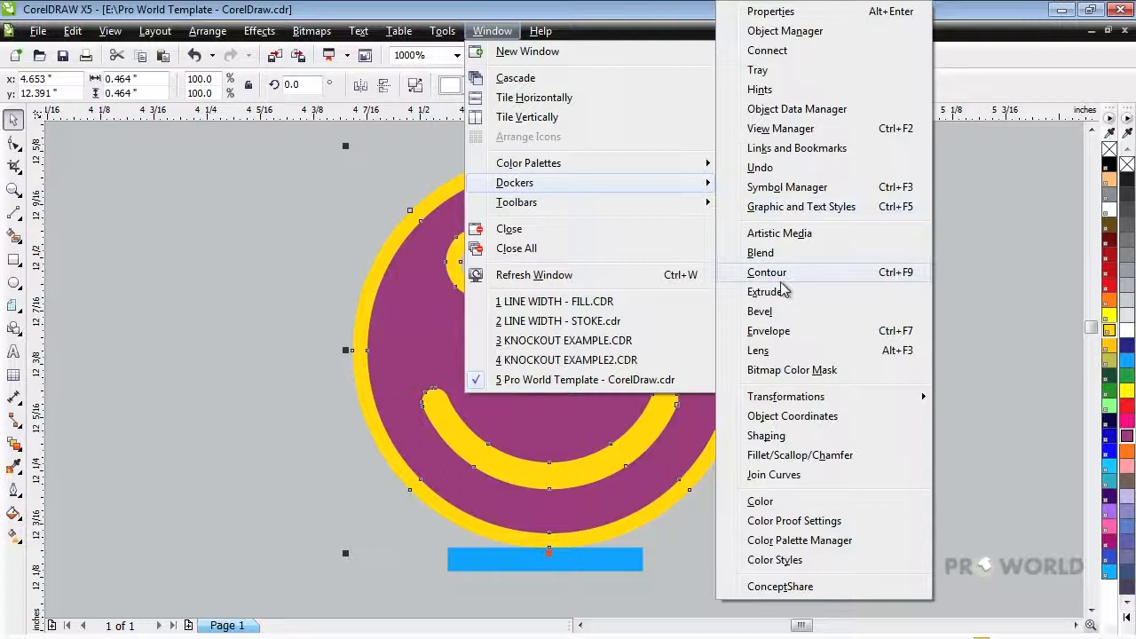
{"action": "left_click", "coordinate": [766, 435]}
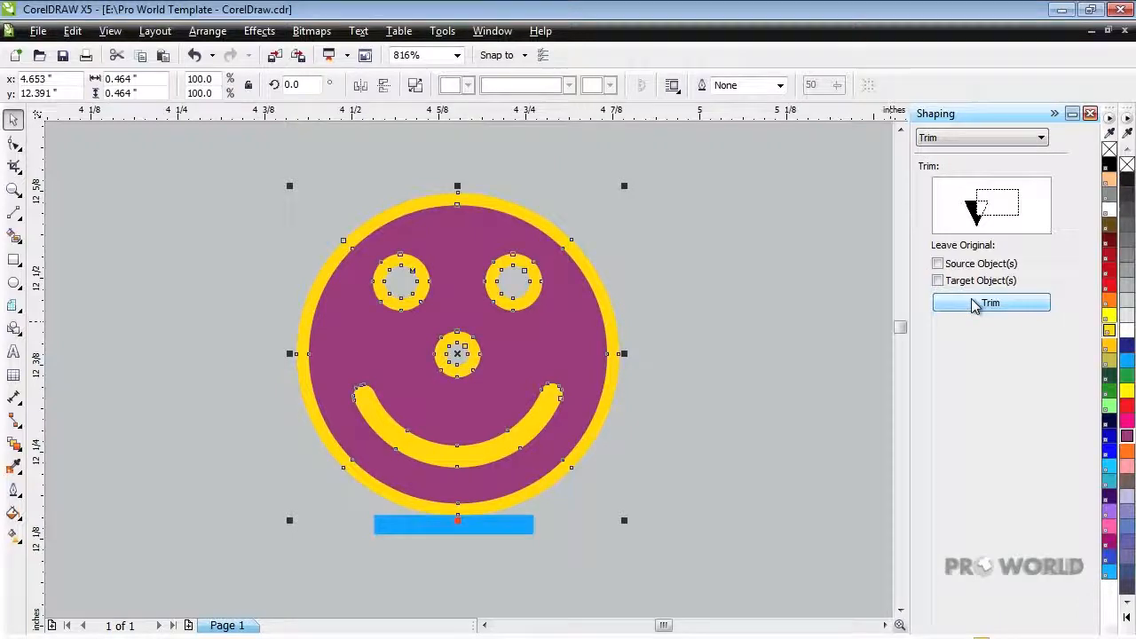
Trim the yellow outline object from the magenta smiley using the Shaping docker
{"action": "left_click", "coordinate": [990, 303]}
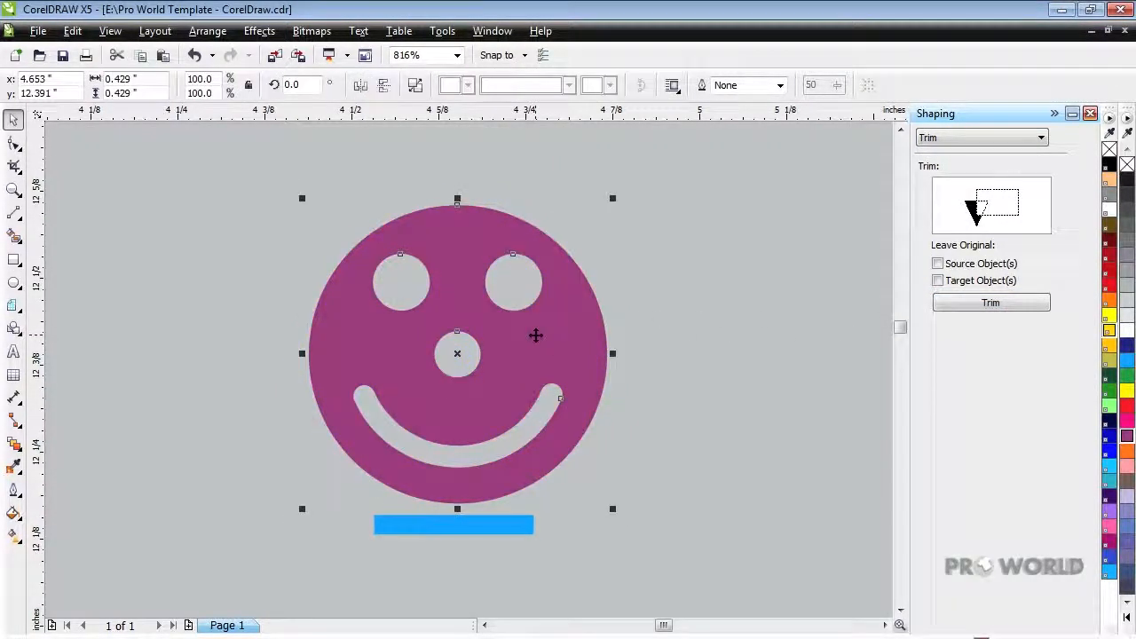
{"action": "mouse_move", "coordinate": [171, 196]}
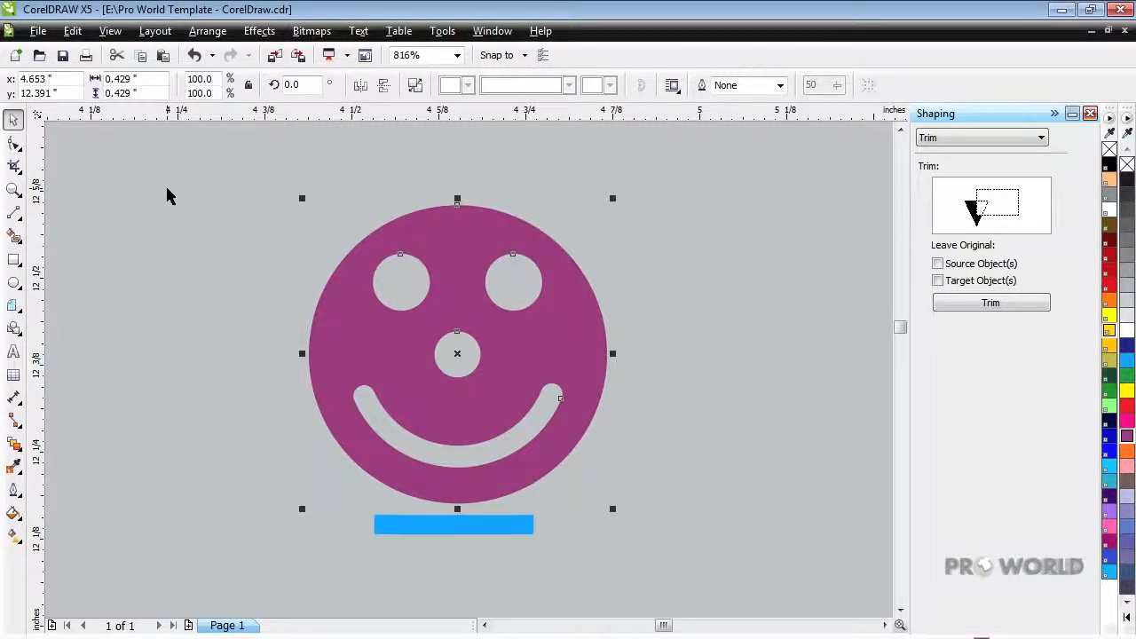